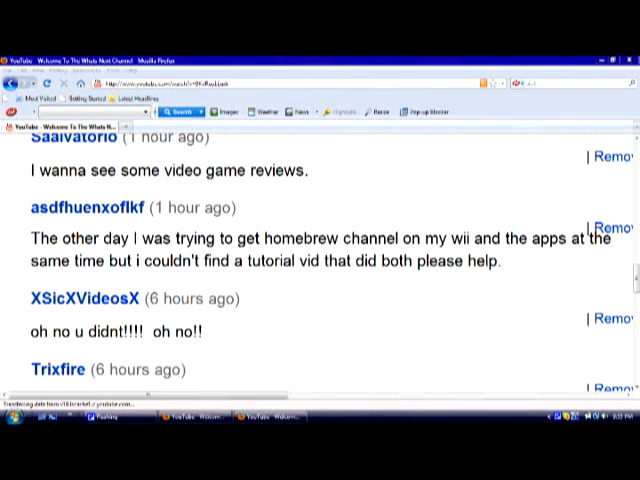
- Highlight the YouTube comment requesting a Homebrew Channel and apps tutorial
drag(32, 238, 500, 262)
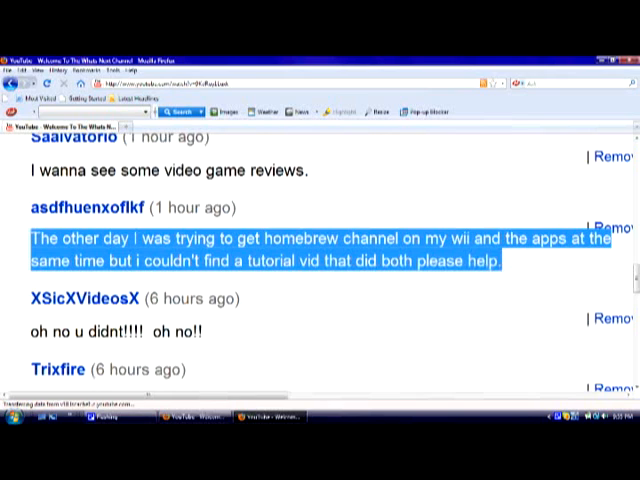
mouse_move(87, 207)
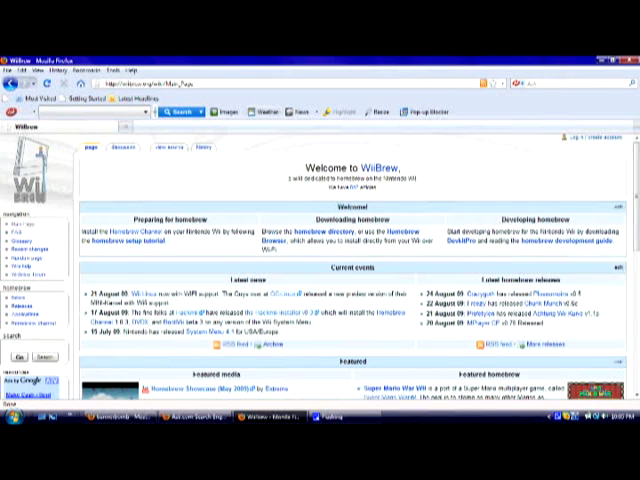
- Scroll the WiiBrew Main Page down to Navigation and follow a homebrew link
scroll(down, 3)
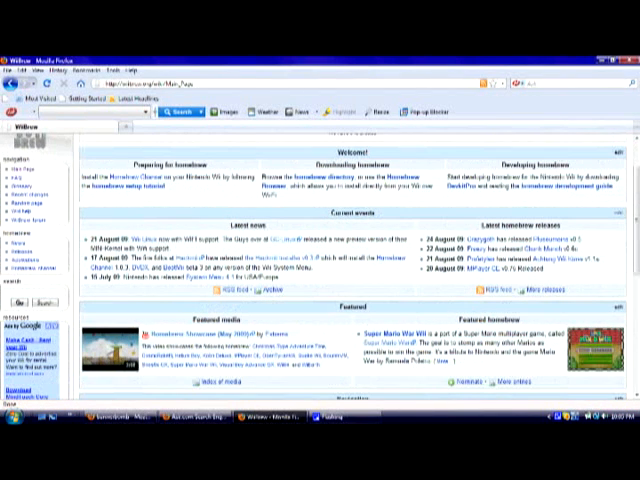
scroll(down, 3)
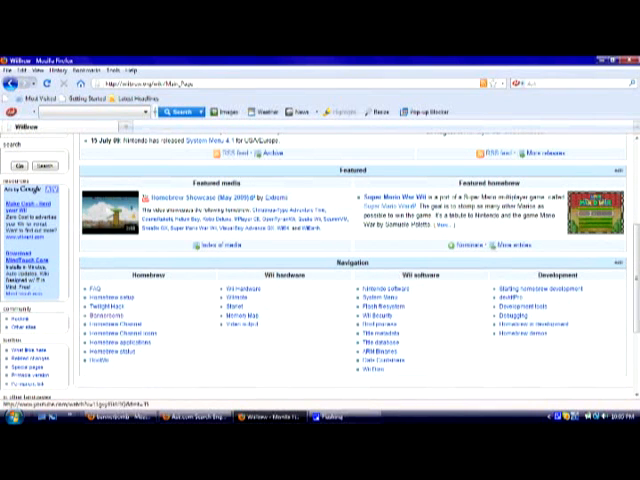
click(102, 318)
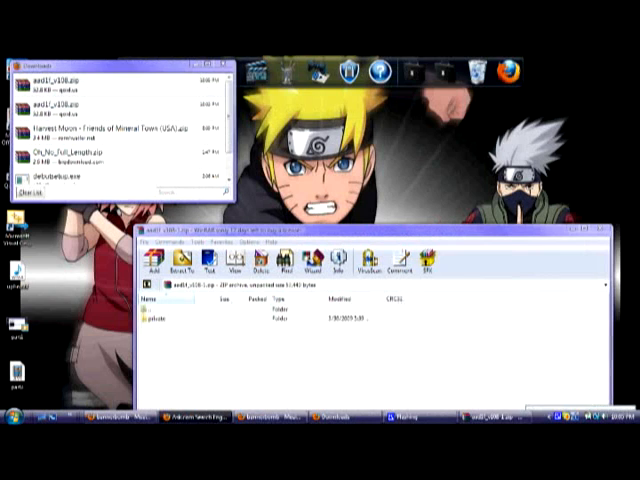
- Move the archive's private folder to the desktop and close WinRAR
click(180, 329)
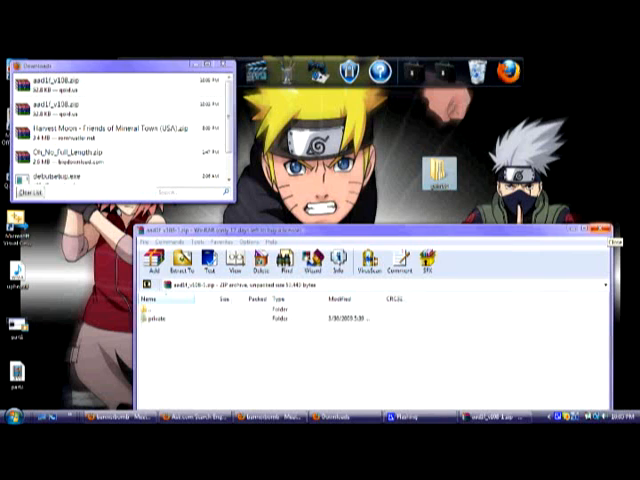
click(607, 228)
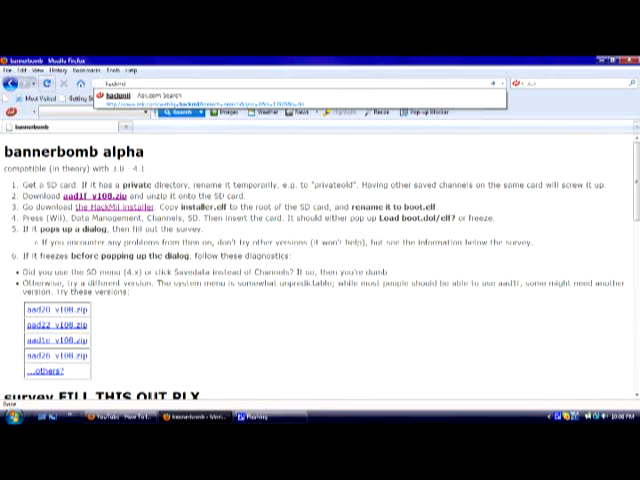
- Visit the HackMii blog and read through the BootMii beta 1 post
click(130, 92)
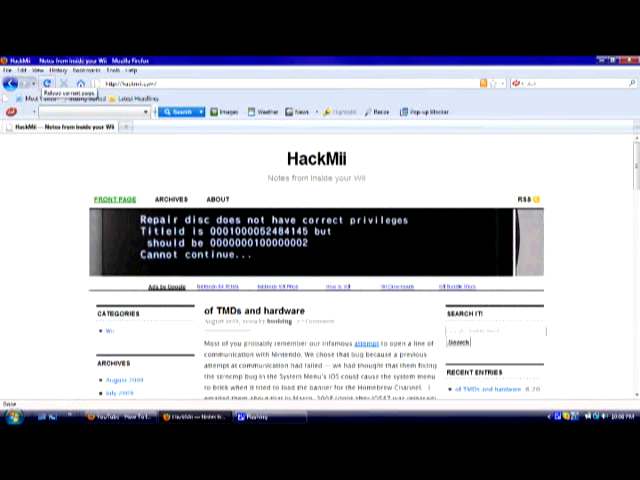
scroll(down, 3)
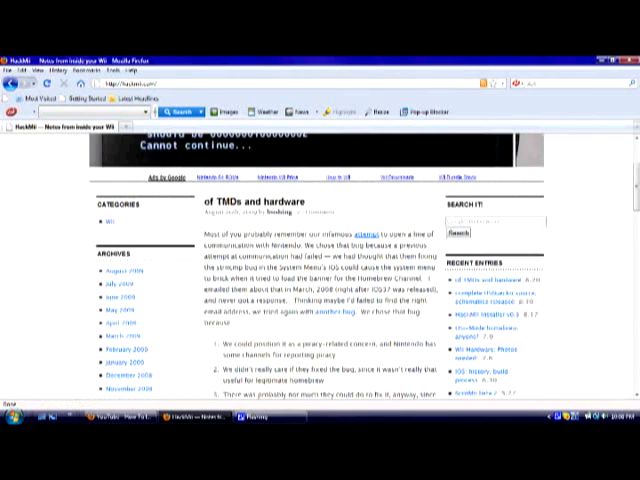
scroll(down, 3)
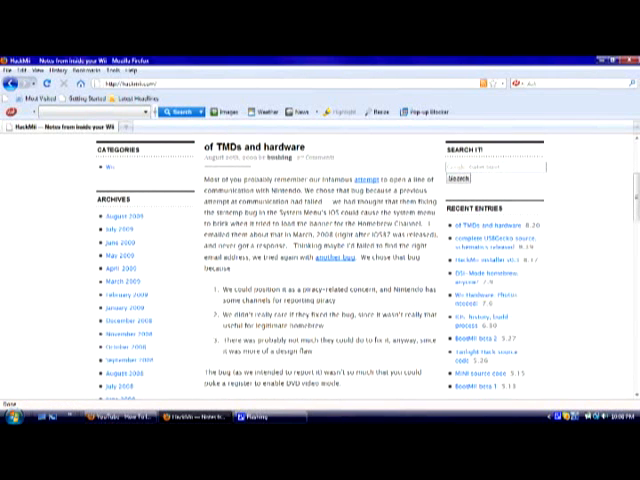
scroll(down, 3)
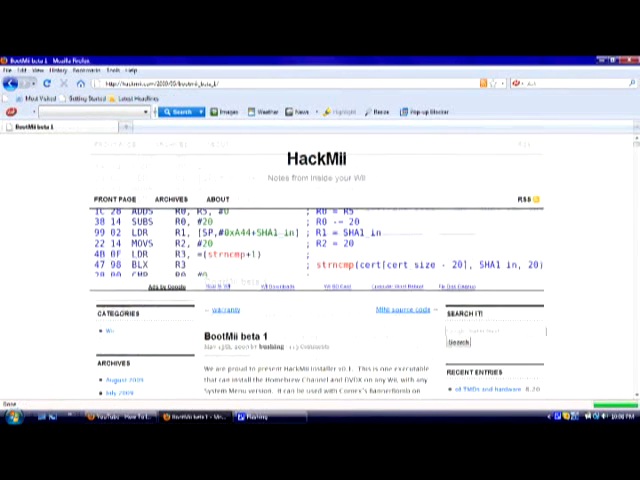
scroll(down, 3)
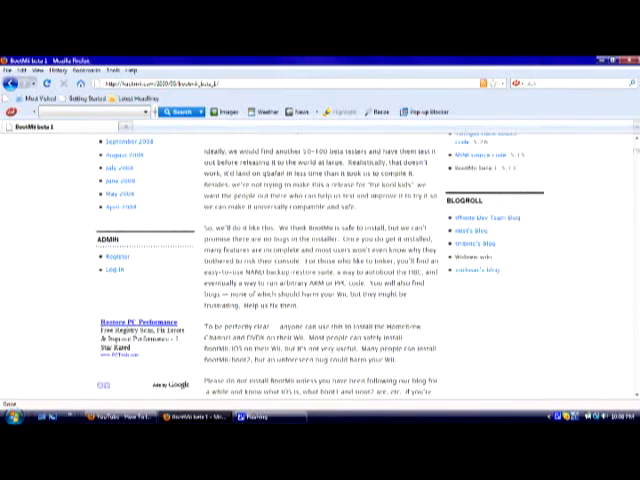
scroll(down, 3)
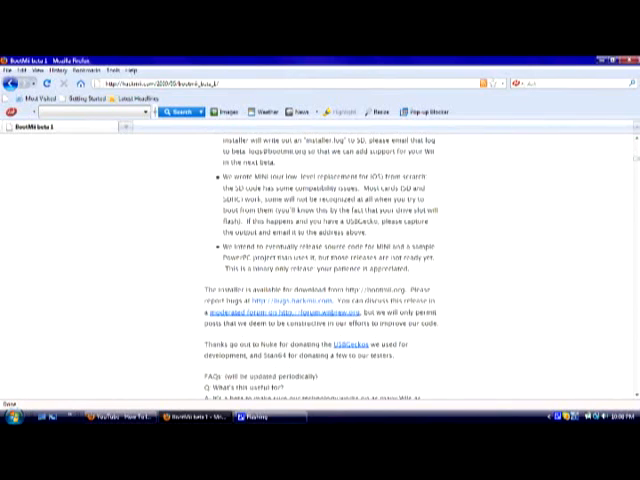
scroll(down, 3)
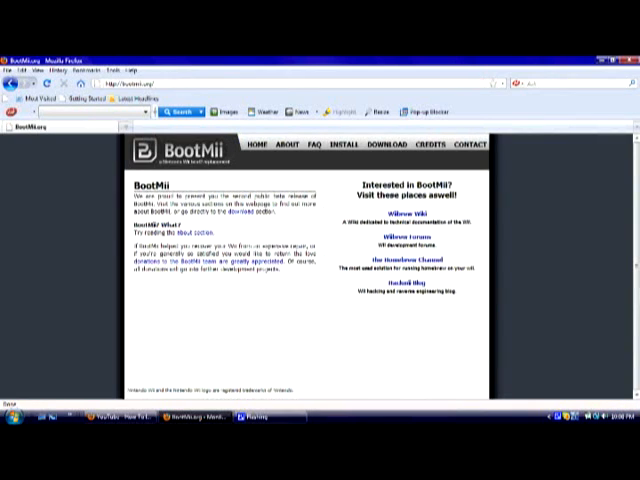
mouse_move(385, 143)
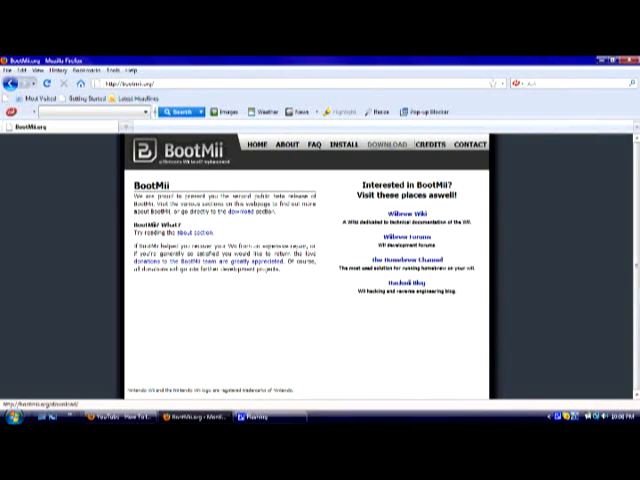
- Download the HackMii Installer zip from BootMii.org, opening it with WinRAR
click(383, 143)
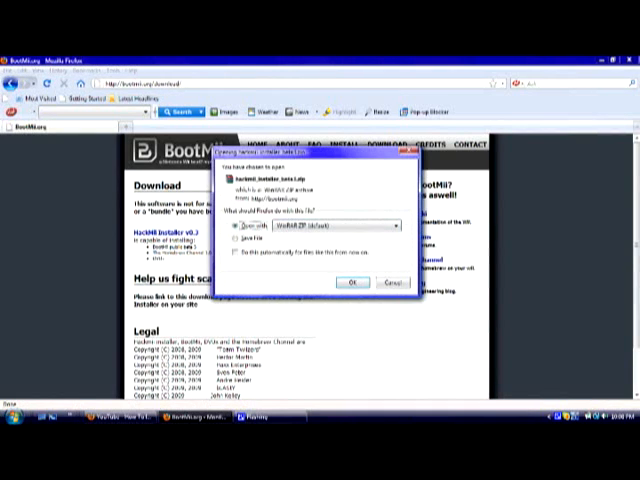
click(351, 281)
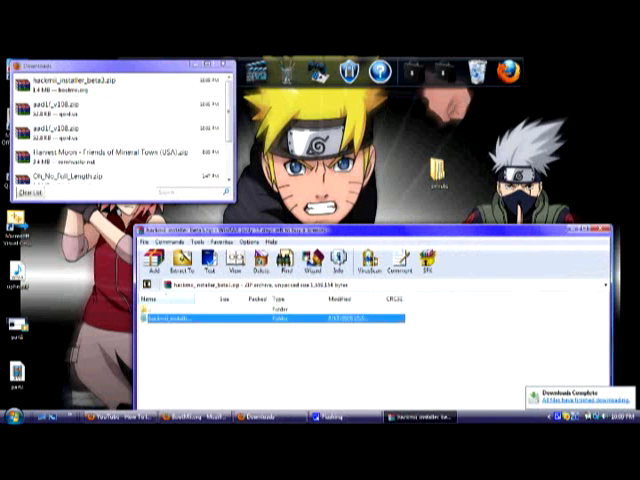
- Open the hackmii_installer folder inside hackmii_installer_beta3.zip
double_click(180, 322)
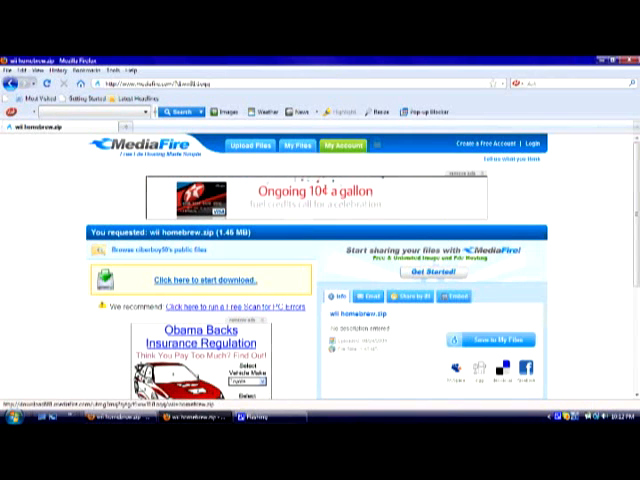
- Download wii homebrew.zip from MediaFire and open it with WinRAR
click(185, 279)
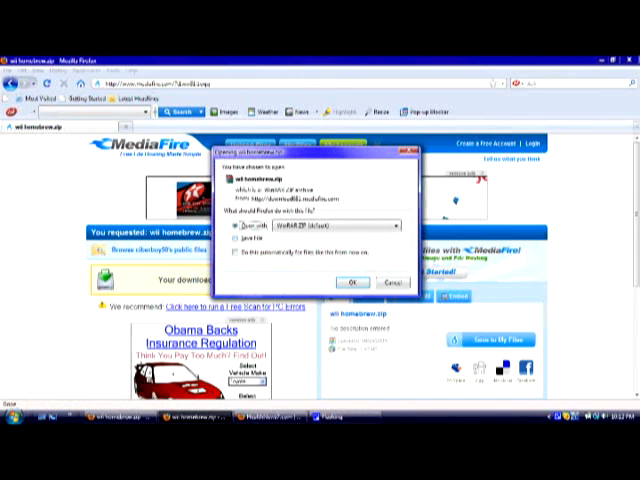
click(352, 281)
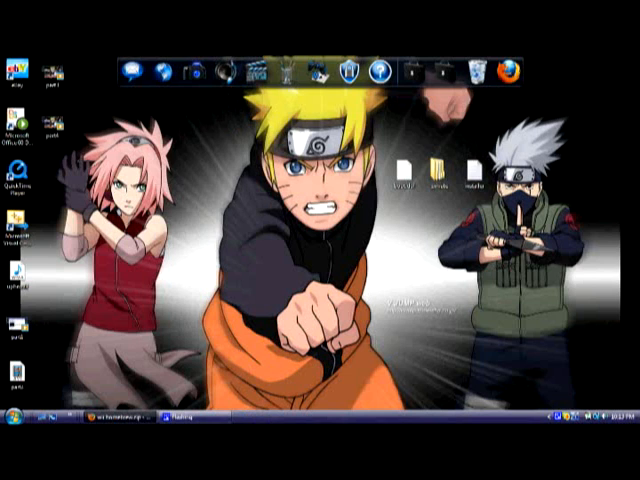
- Open Computer from the Start menu and select the SD Card (G:) drive
click(12, 420)
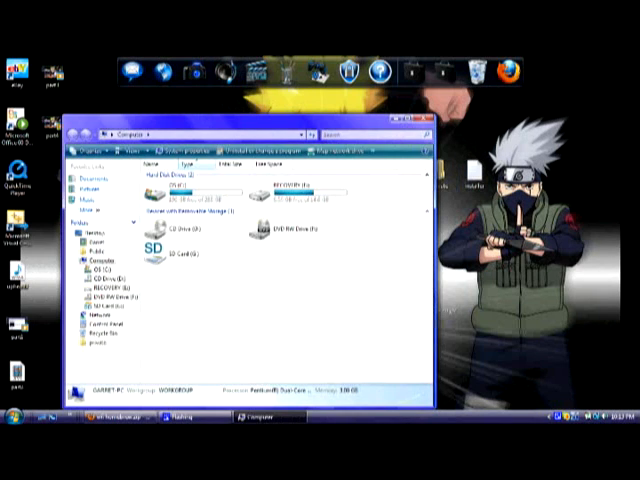
click(155, 250)
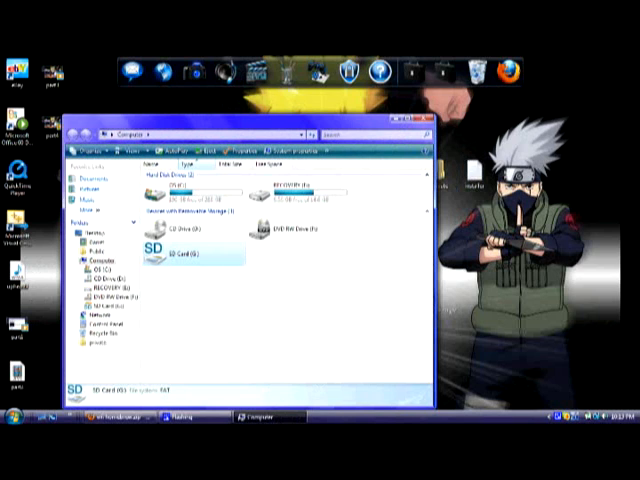